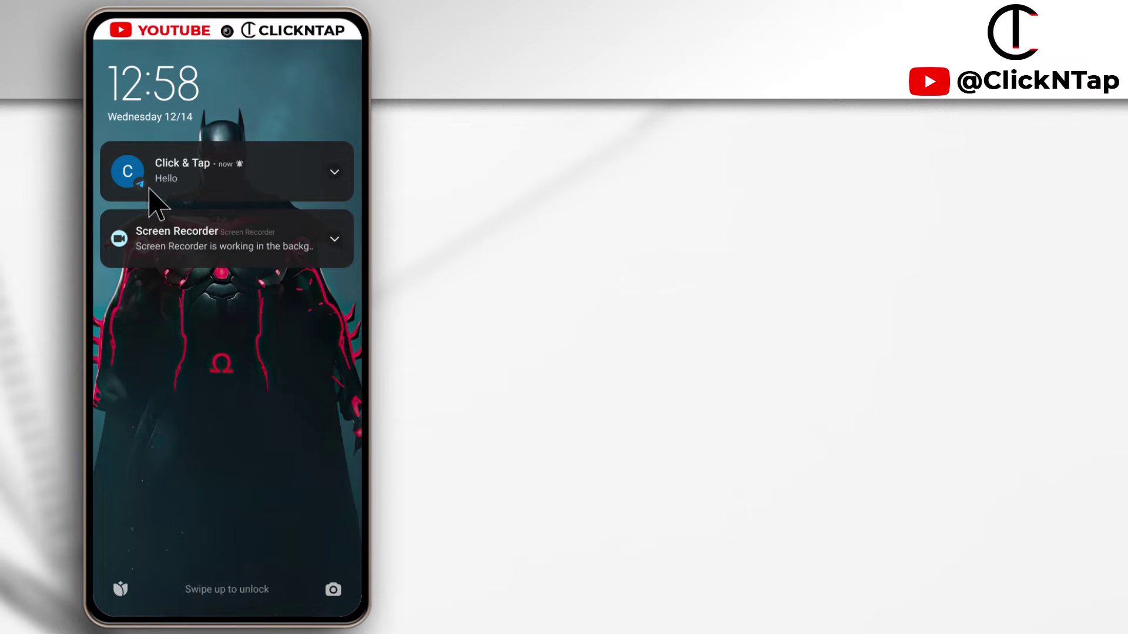
{"action": "mouse_move", "coordinate": [173, 185]}
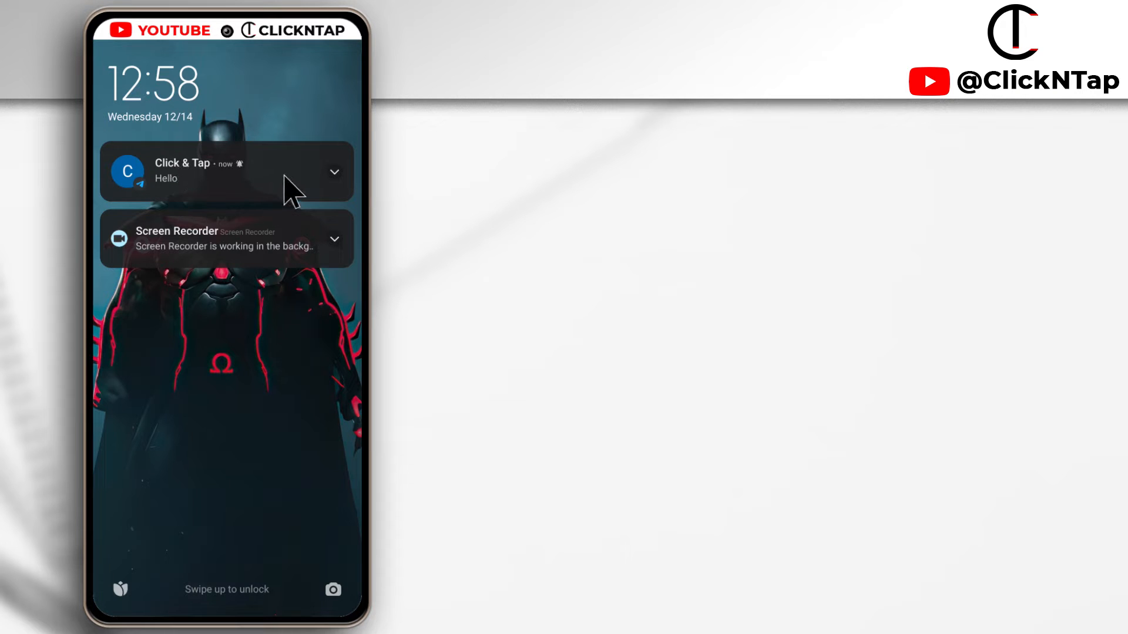
{"action": "mouse_move", "coordinate": [153, 201]}
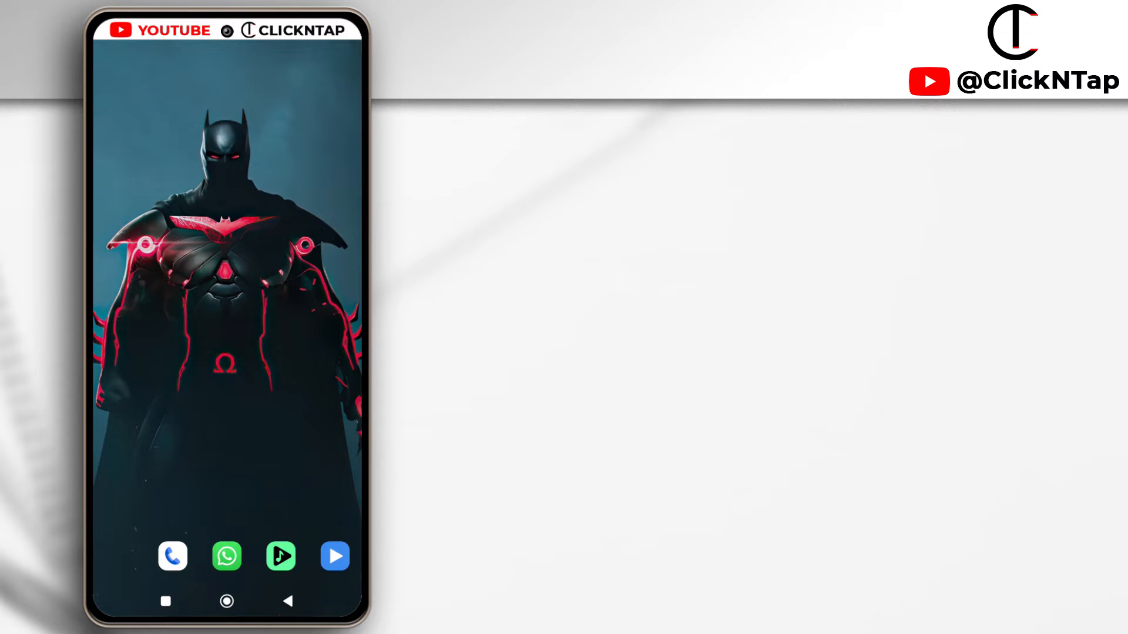
{"action": "mouse_move", "coordinate": [302, 202]}
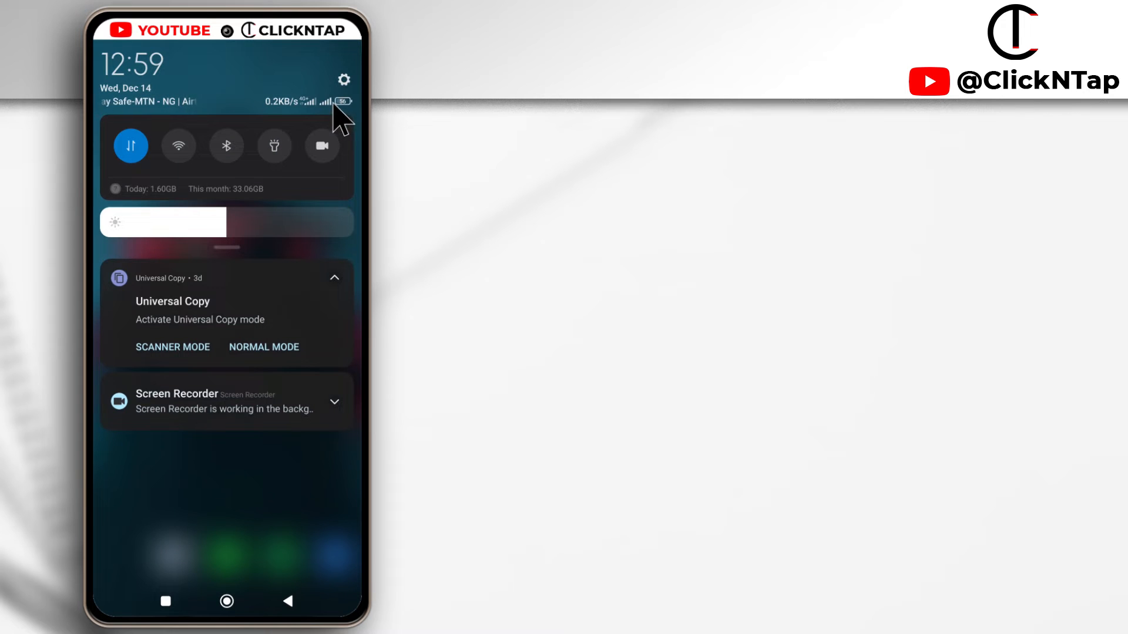
Go from the notification shade's settings gear into the Apps section of Settings
{"action": "left_click", "coordinate": [343, 79]}
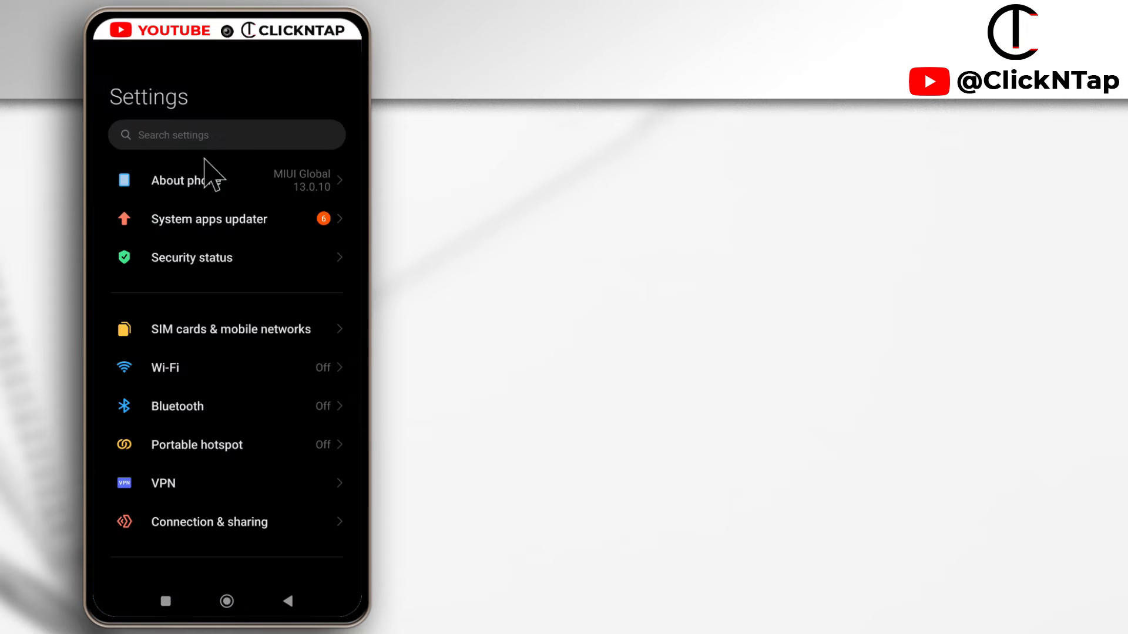
{"action": "scroll", "scroll_direction": "down", "scroll_amount": 3}
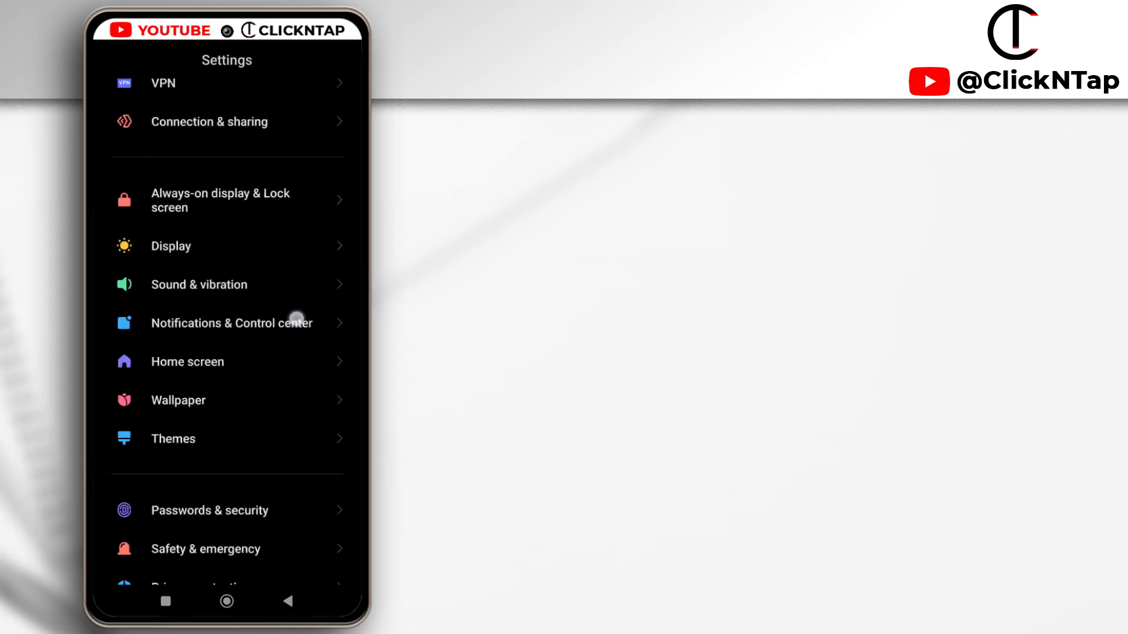
{"action": "scroll", "scroll_direction": "down", "scroll_amount": 3}
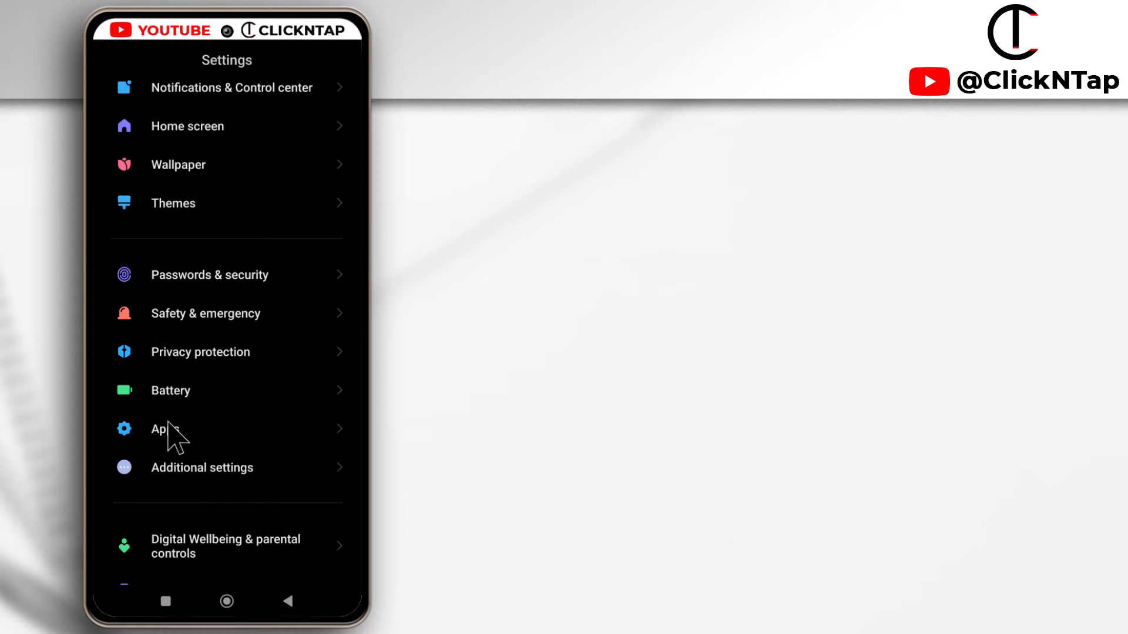
{"action": "left_click", "coordinate": [164, 429]}
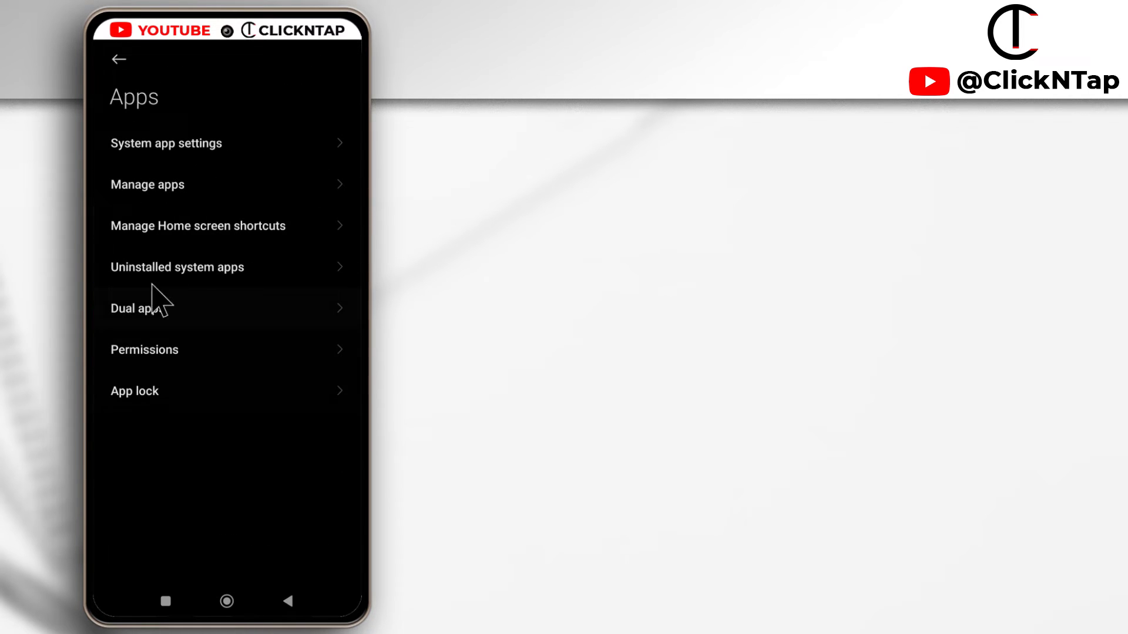
Enter Manage apps and scroll the installed app list down to Telegram
{"action": "left_click", "coordinate": [148, 185]}
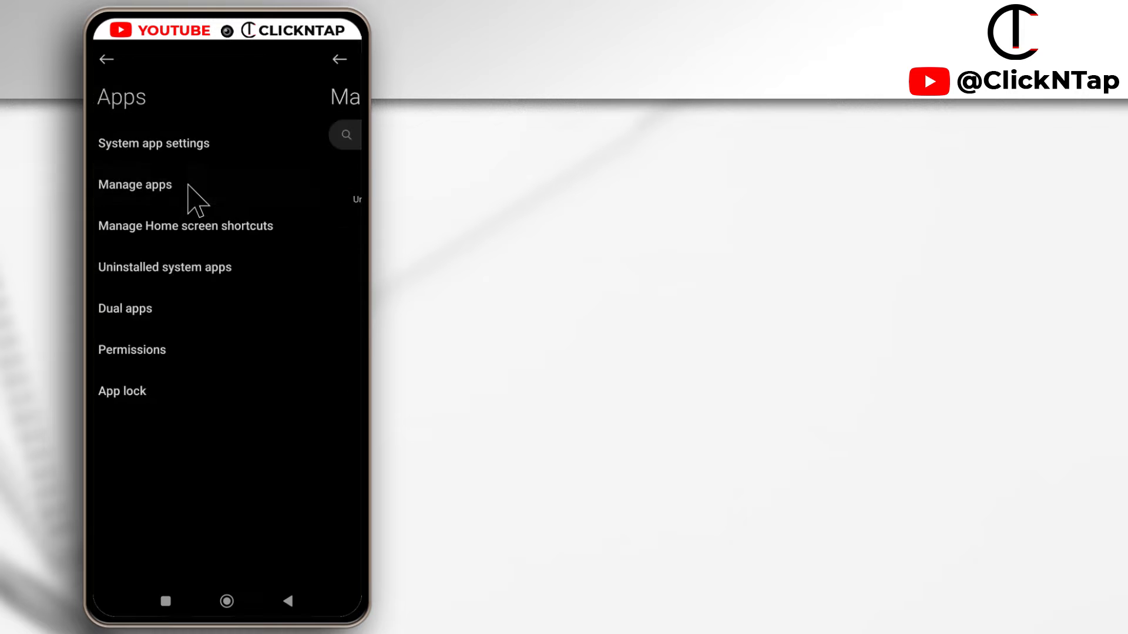
{"action": "left_click", "coordinate": [135, 185]}
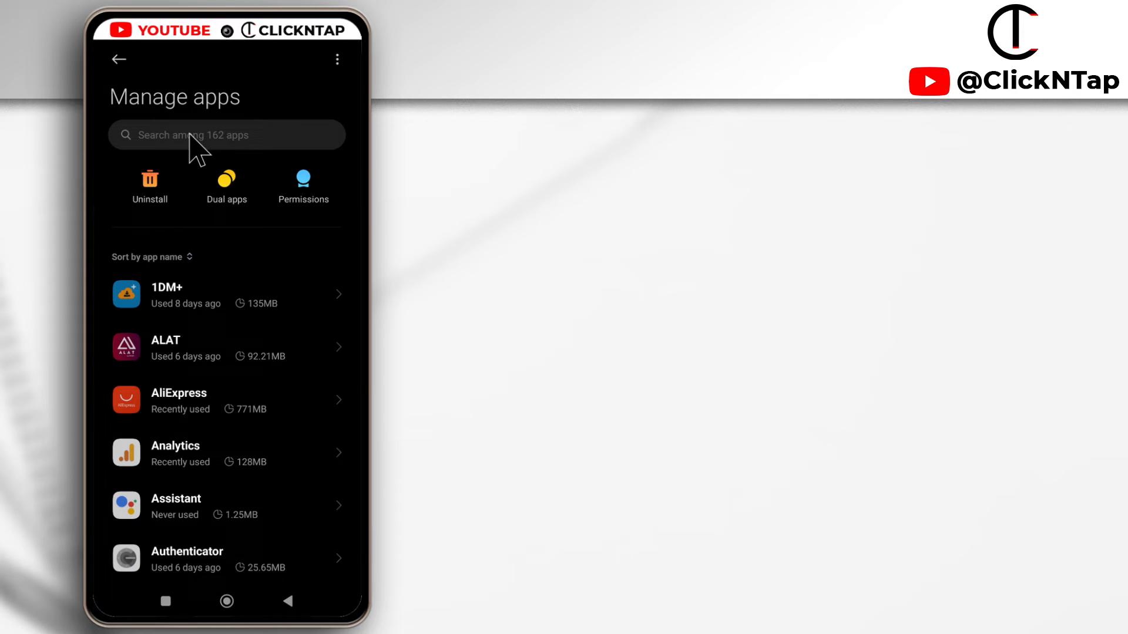
{"action": "scroll", "scroll_direction": "down", "scroll_amount": 3}
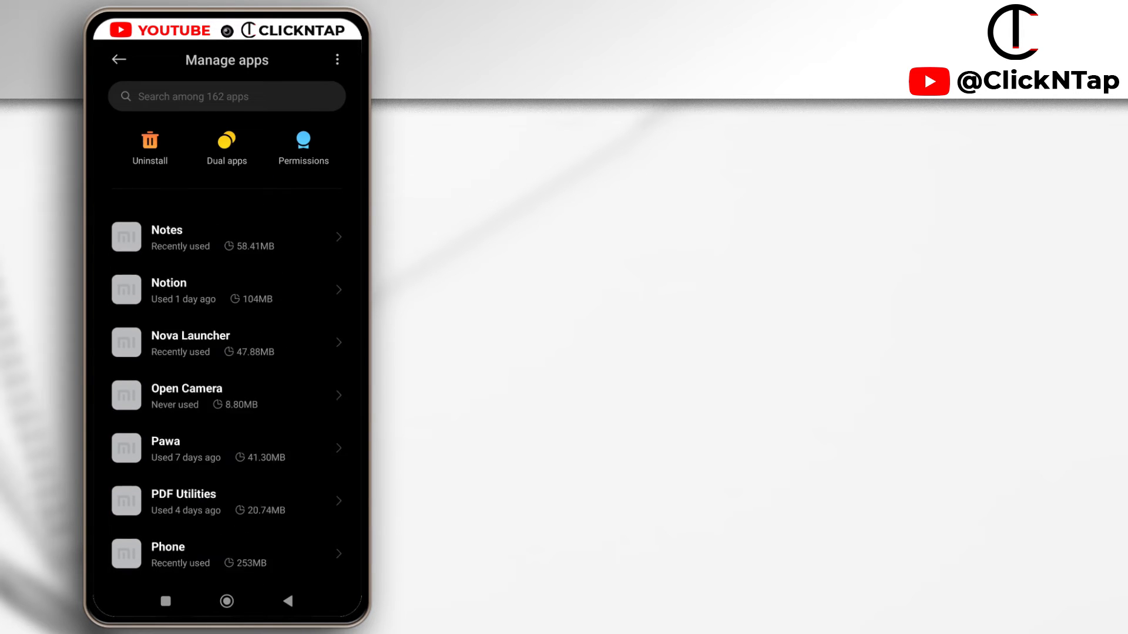
{"action": "scroll", "scroll_direction": "down", "scroll_amount": 3}
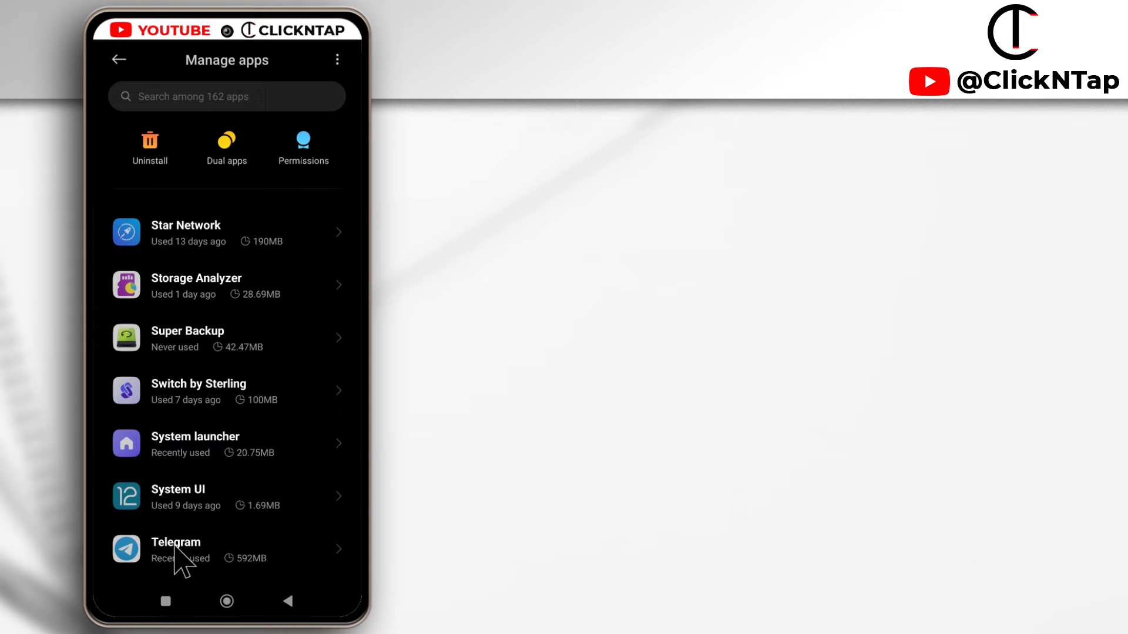
Reach Telegram's notification settings from its app details page
{"action": "left_click", "coordinate": [187, 550]}
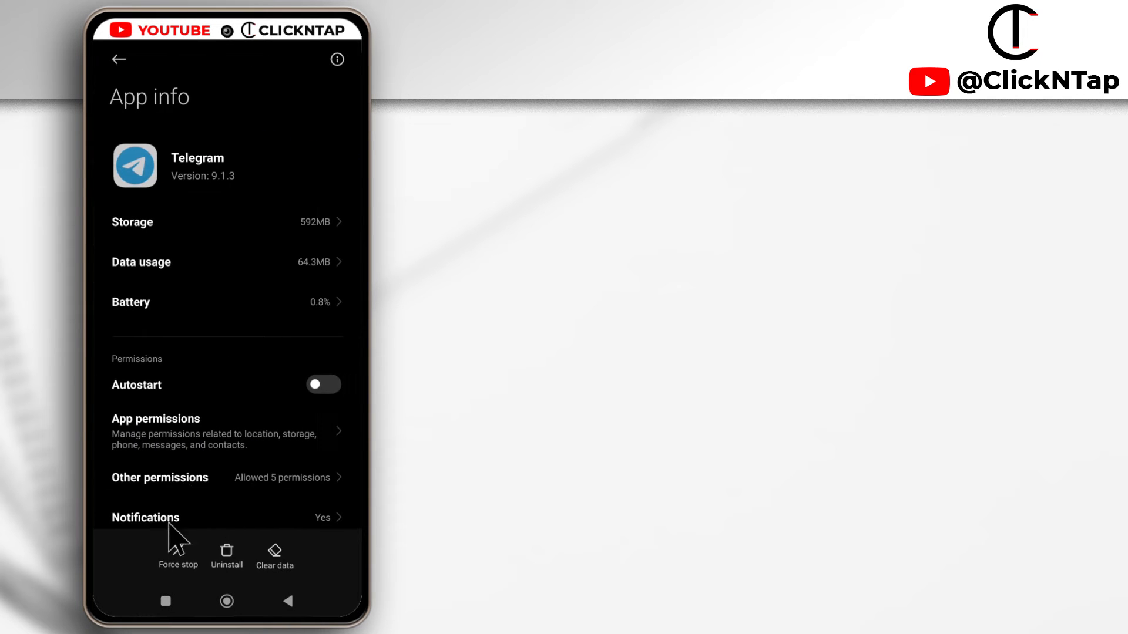
{"action": "scroll", "scroll_direction": "down", "scroll_amount": 3}
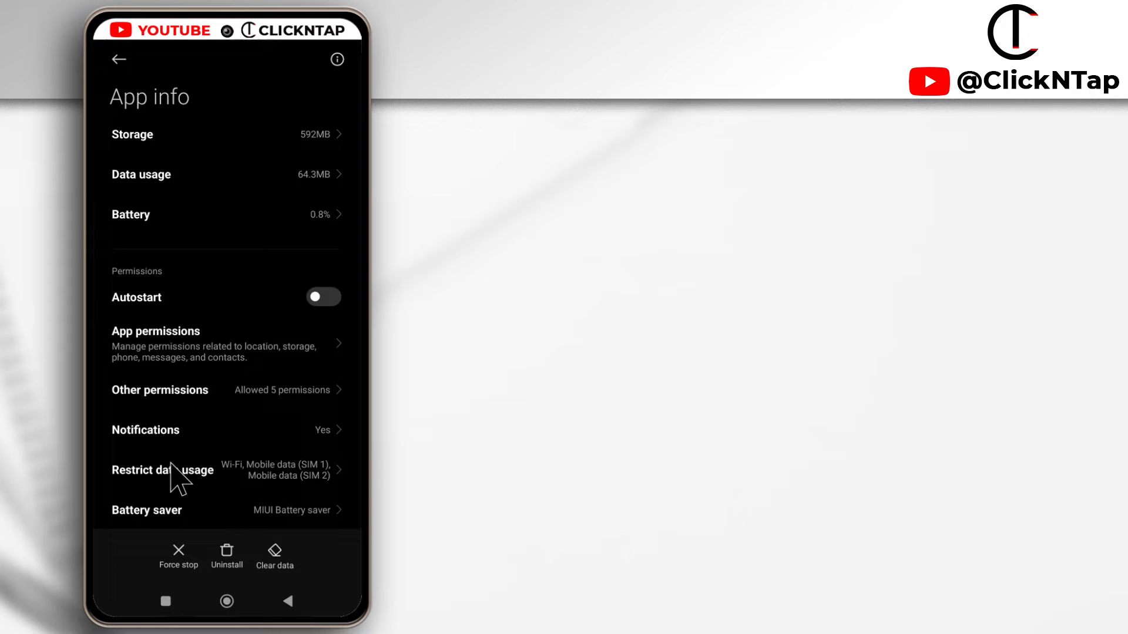
{"action": "scroll", "scroll_direction": "down", "scroll_amount": 3}
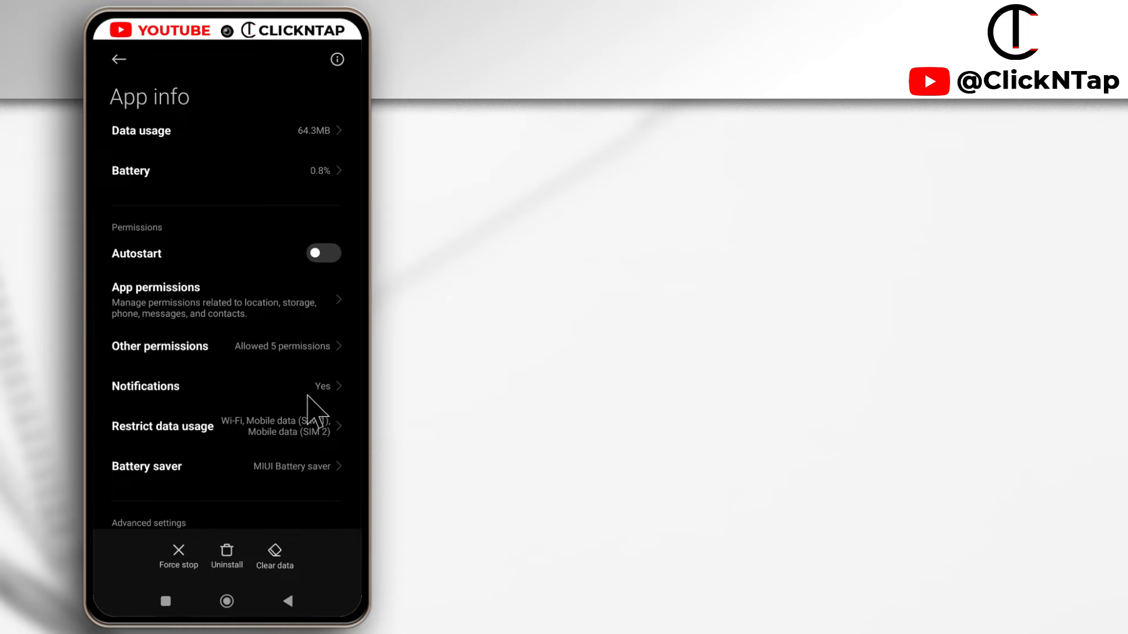
{"action": "left_click", "coordinate": [145, 387]}
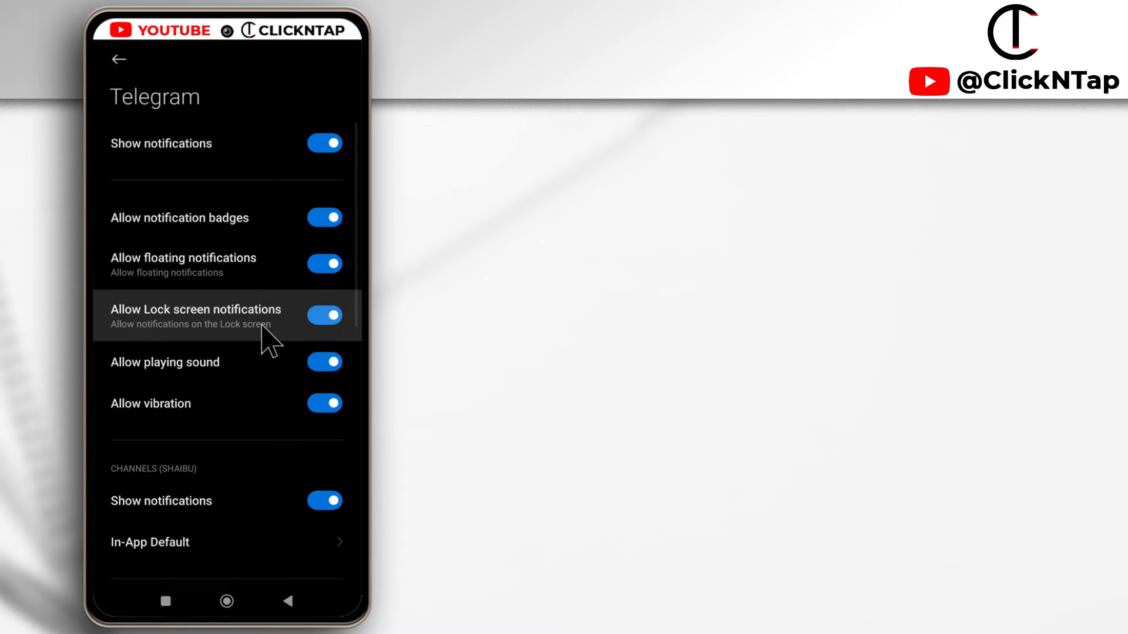
{"action": "mouse_move", "coordinate": [222, 335]}
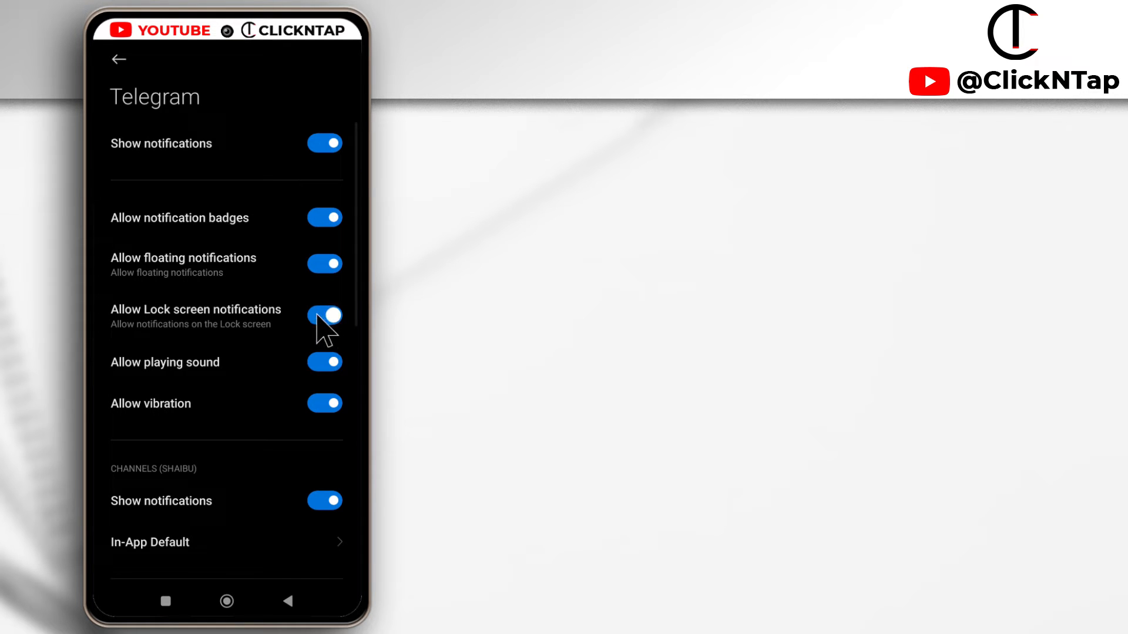
Switch off 'Allow Lock screen notifications' for Telegram
{"action": "left_click", "coordinate": [325, 315]}
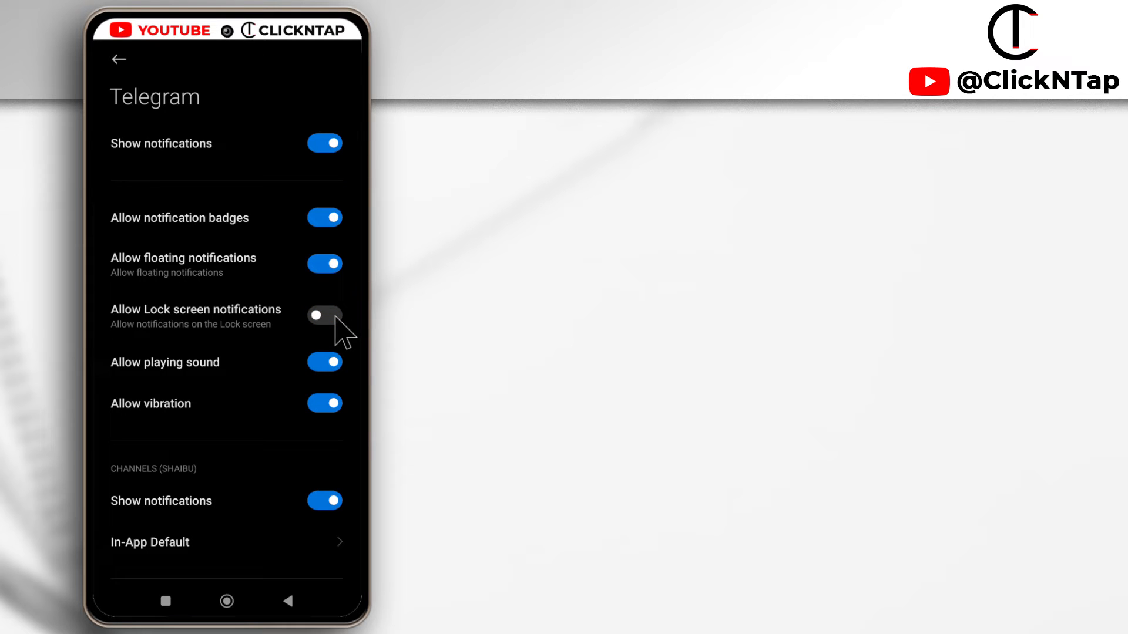
{"action": "left_click", "coordinate": [325, 317]}
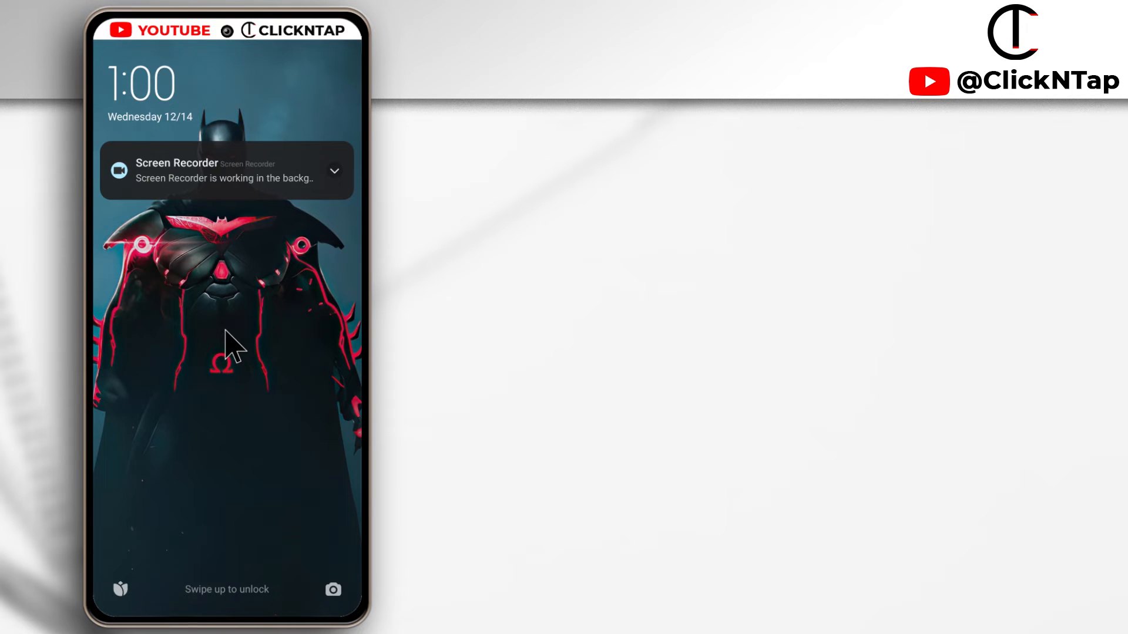
{"action": "mouse_move", "coordinate": [123, 149]}
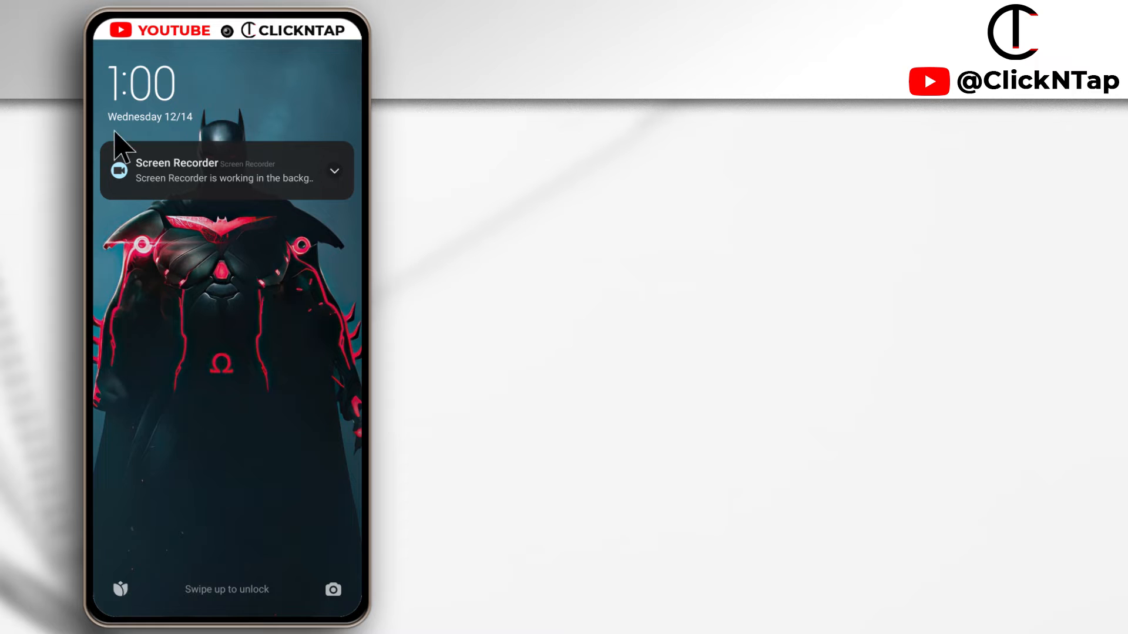
{"action": "mouse_move", "coordinate": [194, 248]}
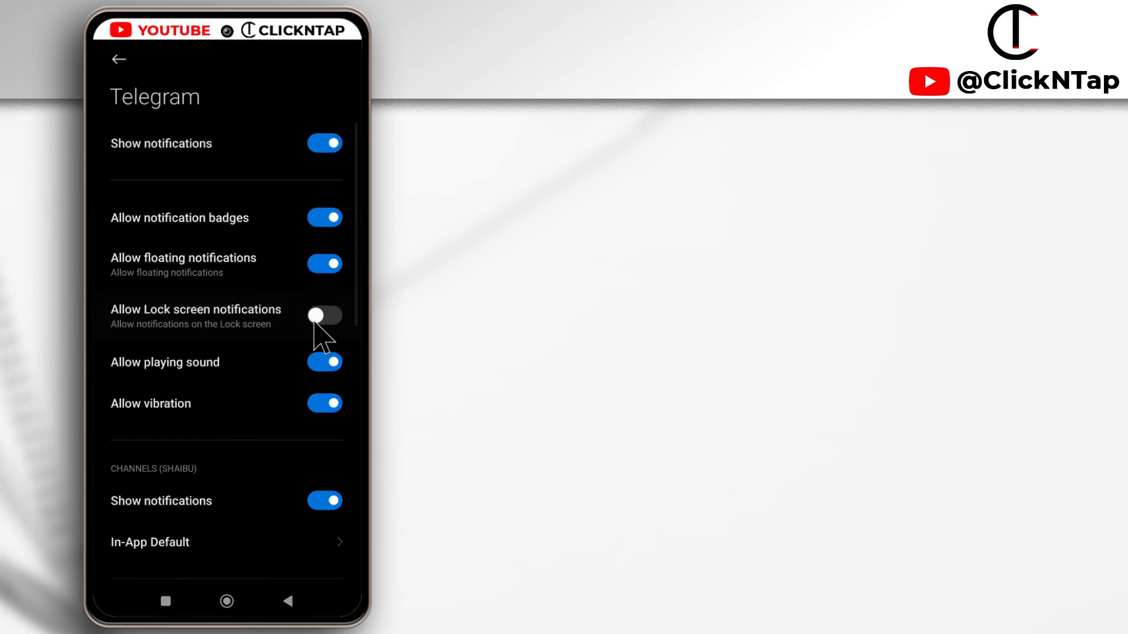
Re-enable Telegram's lock screen notifications, then head to Notifications & Control center
{"action": "left_click", "coordinate": [324, 316]}
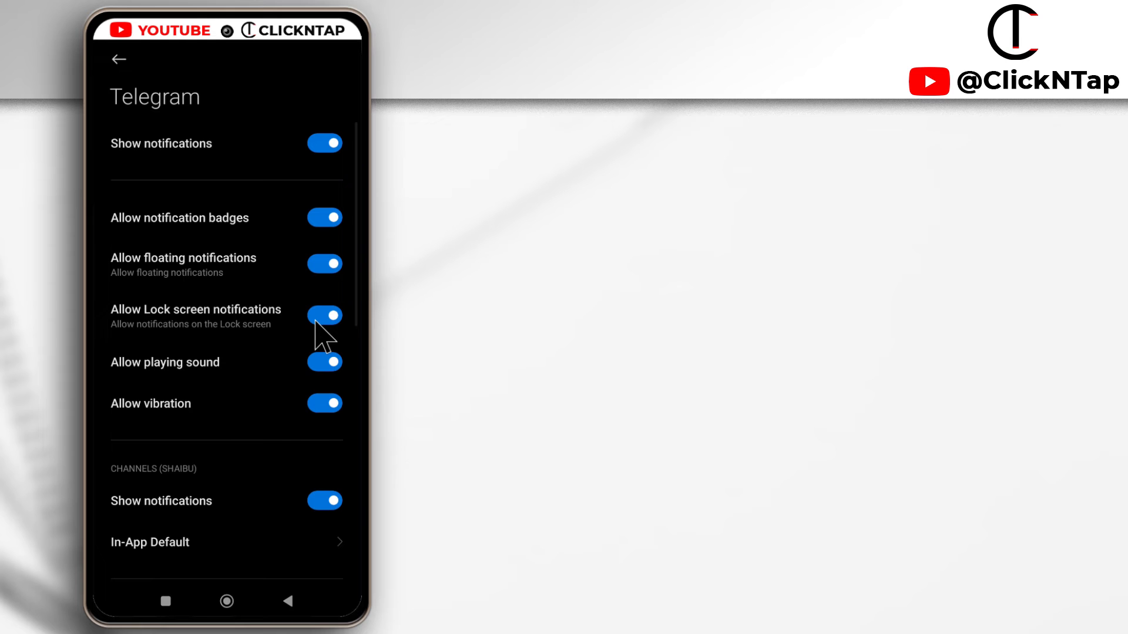
{"action": "left_click", "coordinate": [120, 59]}
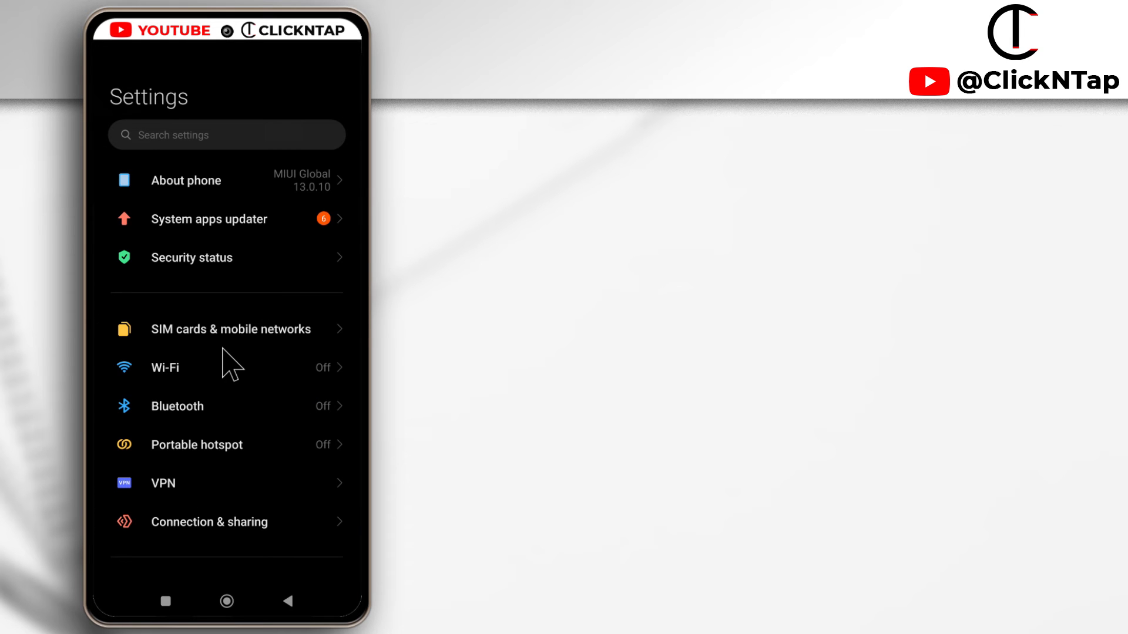
{"action": "scroll", "scroll_direction": "down", "scroll_amount": 3}
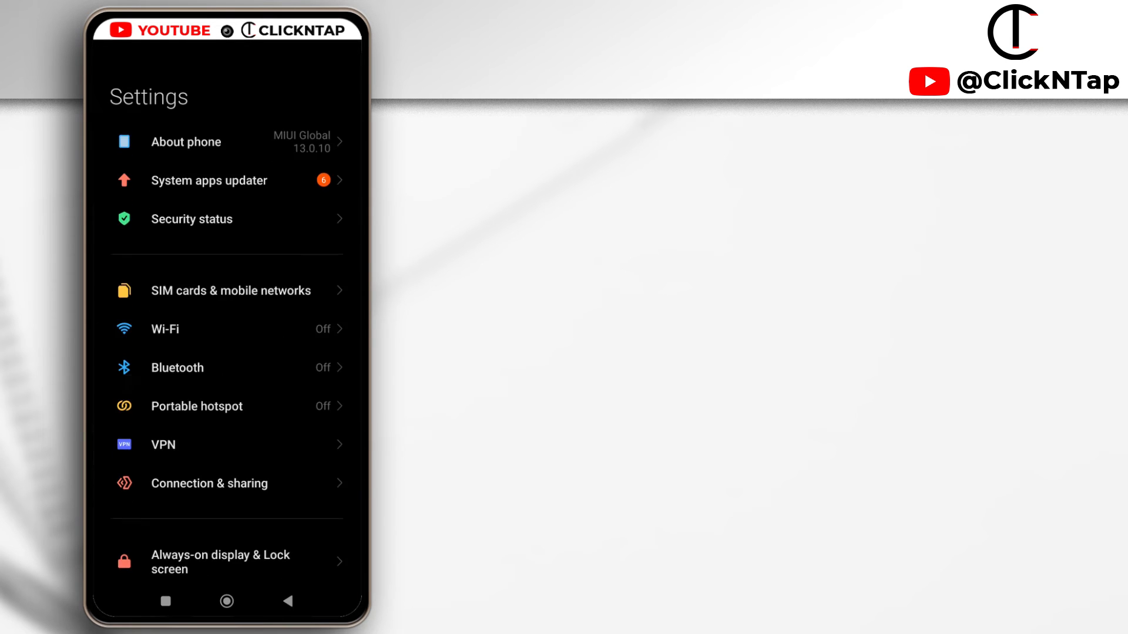
{"action": "scroll", "scroll_direction": "down", "scroll_amount": 3}
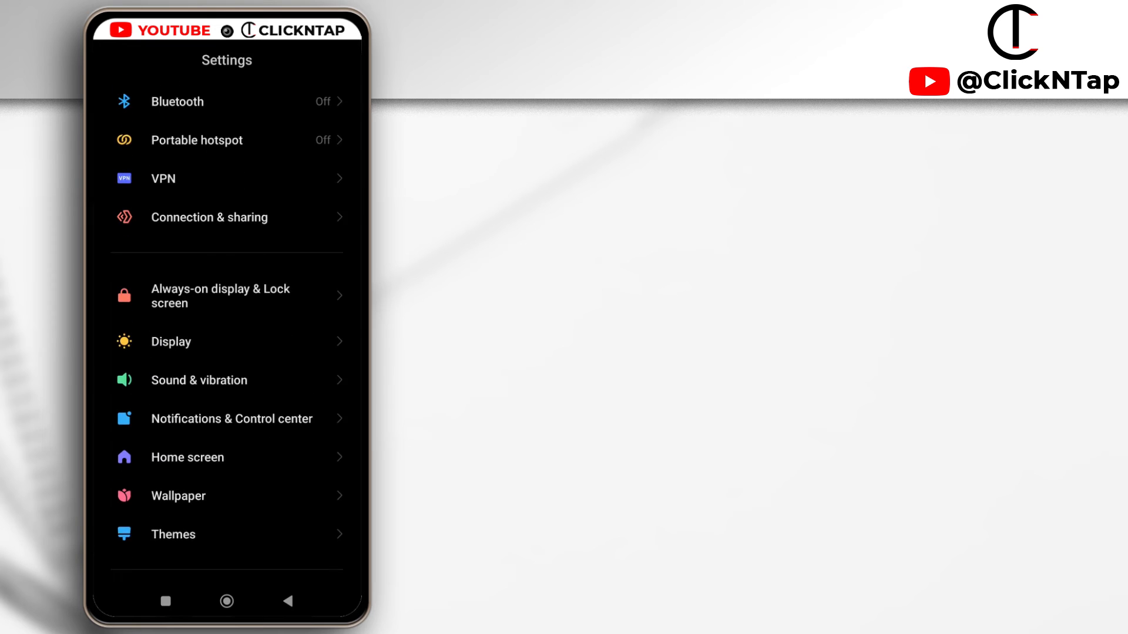
{"action": "scroll", "scroll_direction": "down", "scroll_amount": 3}
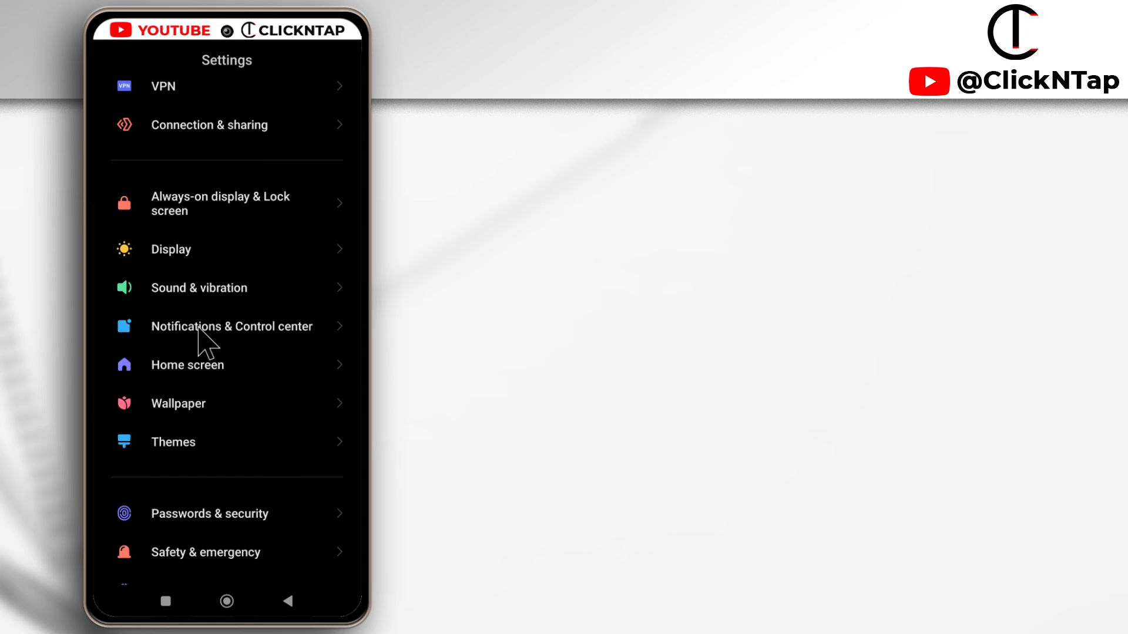
{"action": "left_click", "coordinate": [231, 326]}
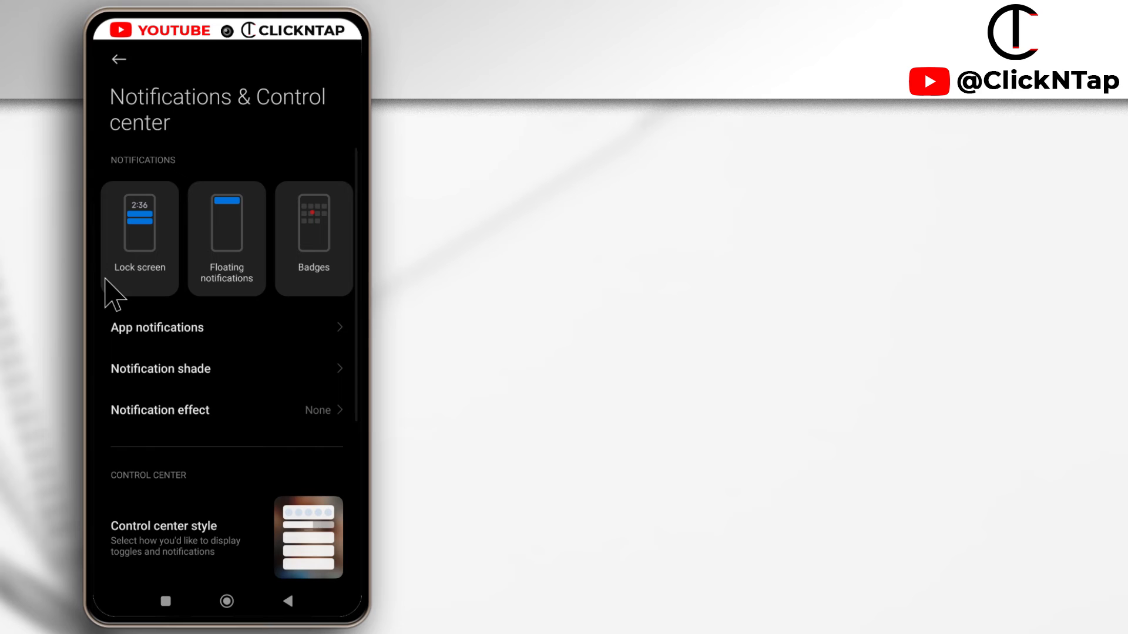
{"action": "mouse_move", "coordinate": [141, 302]}
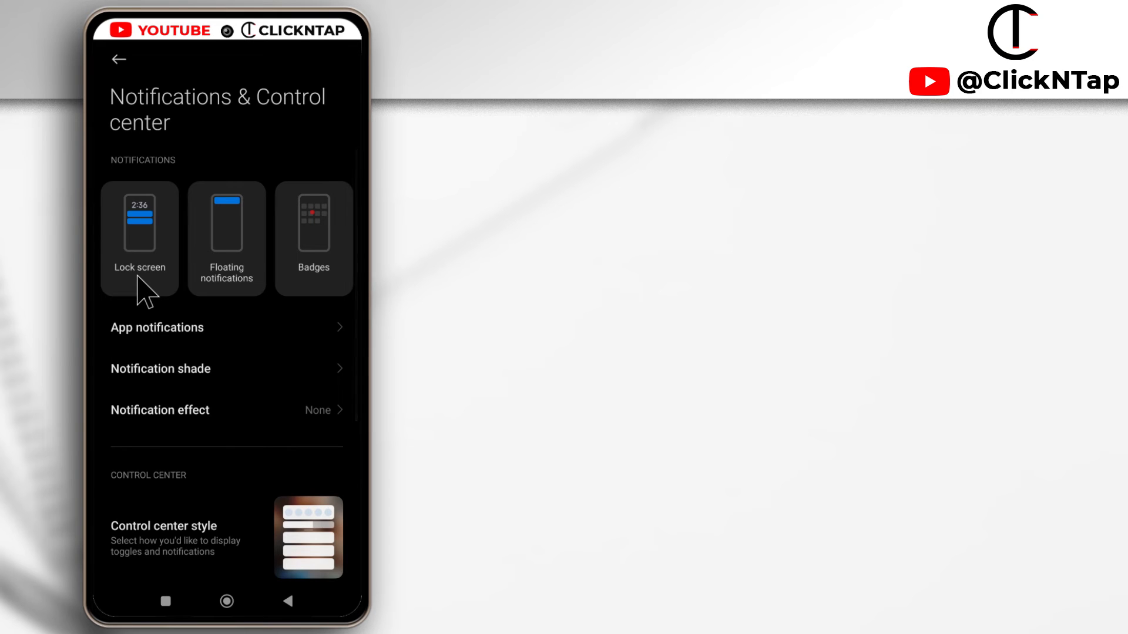
Set the lock screen notification format to 'Show notifications but hide content'
{"action": "left_click", "coordinate": [140, 236]}
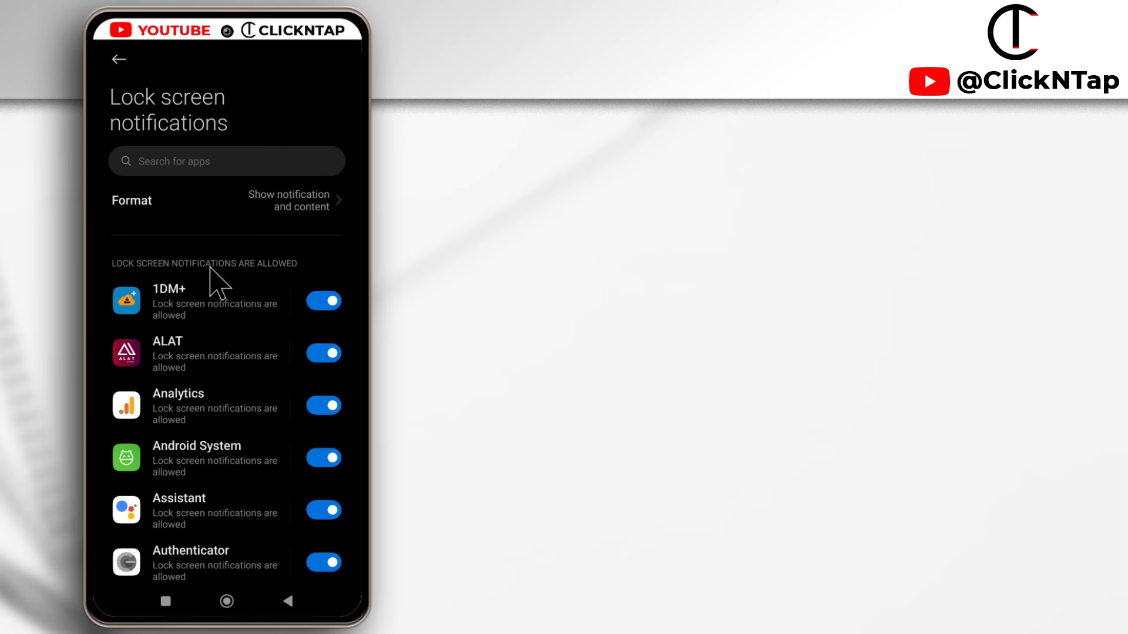
{"action": "mouse_move", "coordinate": [277, 247]}
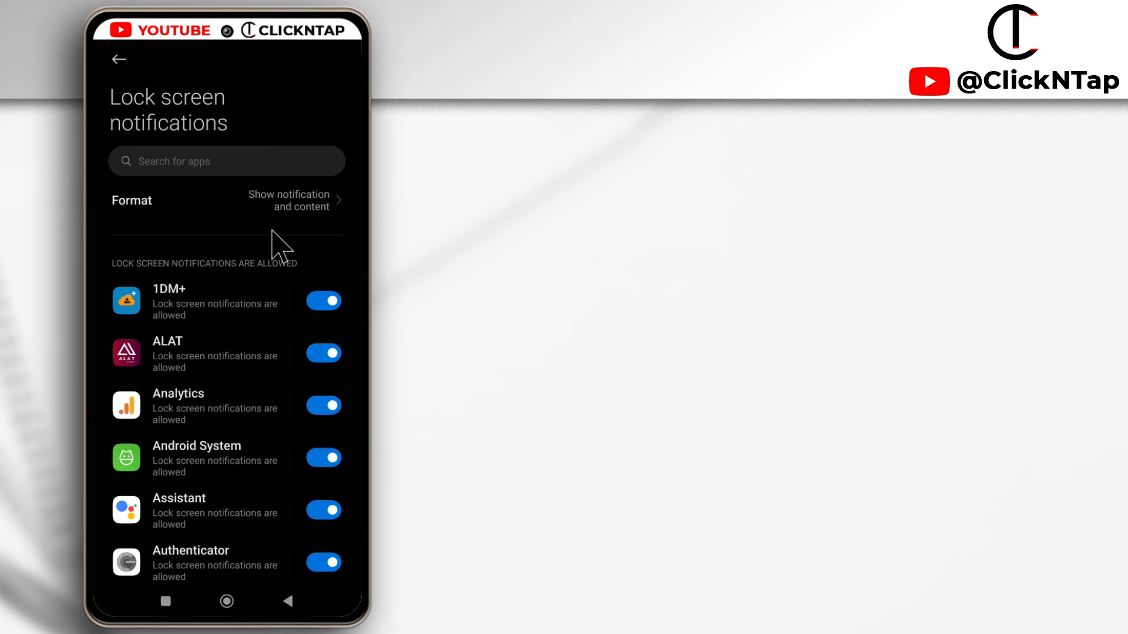
{"action": "mouse_move", "coordinate": [268, 233]}
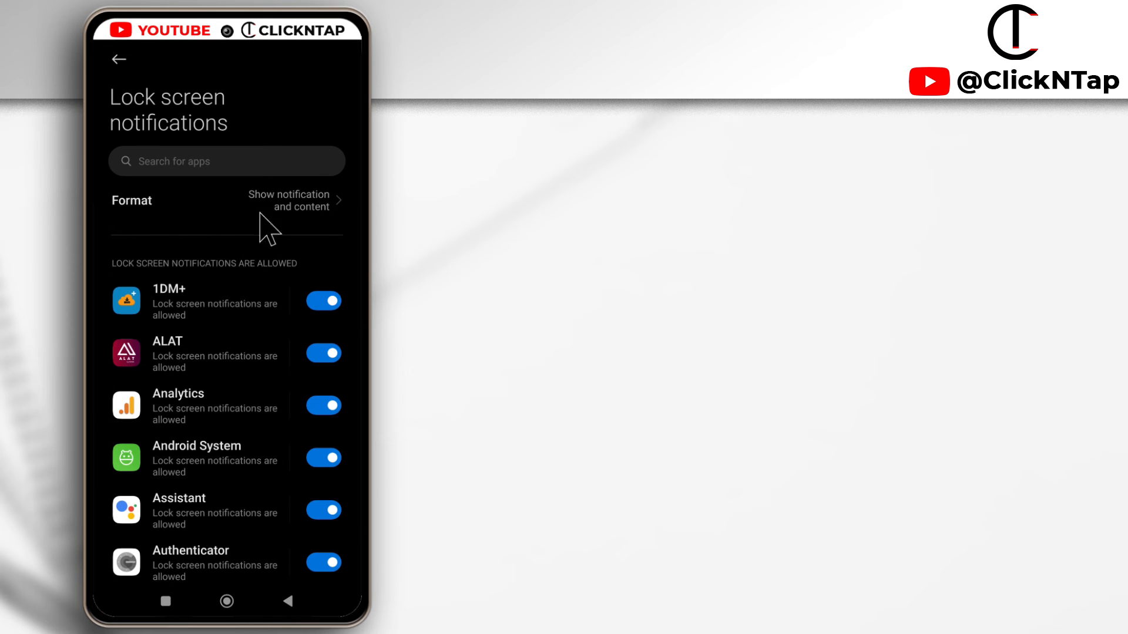
{"action": "left_click", "coordinate": [226, 203]}
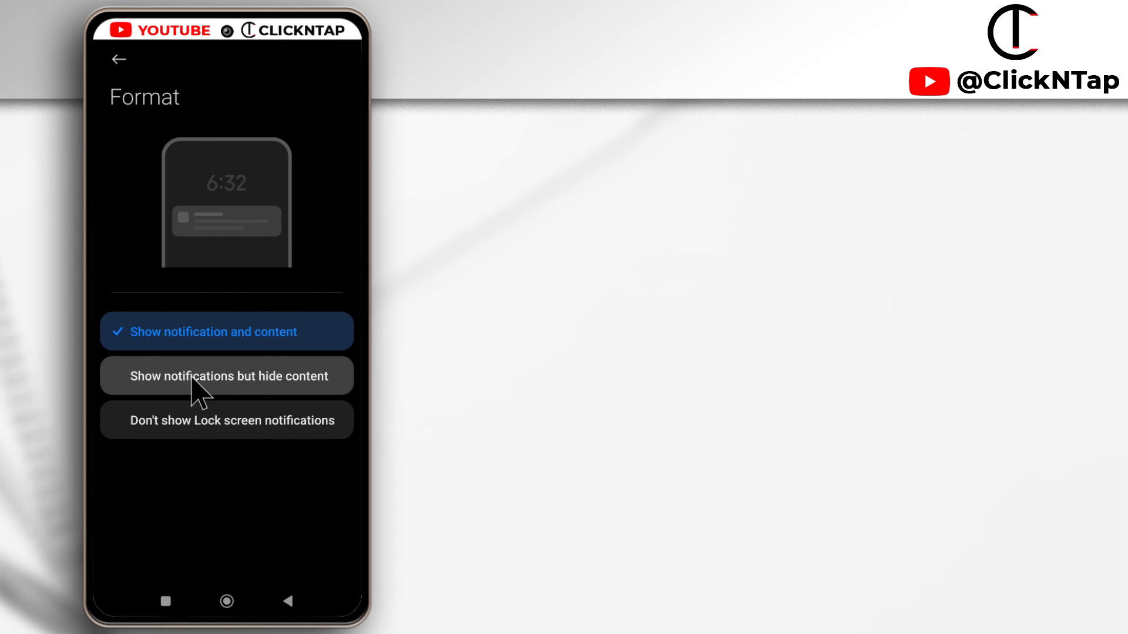
{"action": "mouse_move", "coordinate": [259, 399]}
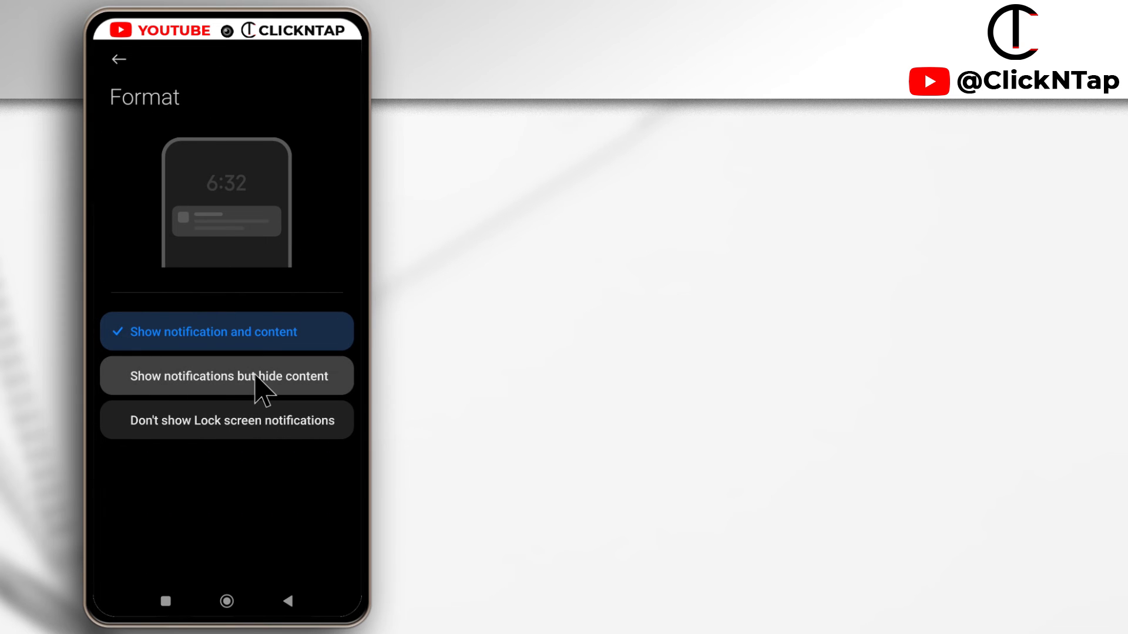
{"action": "left_click", "coordinate": [227, 376]}
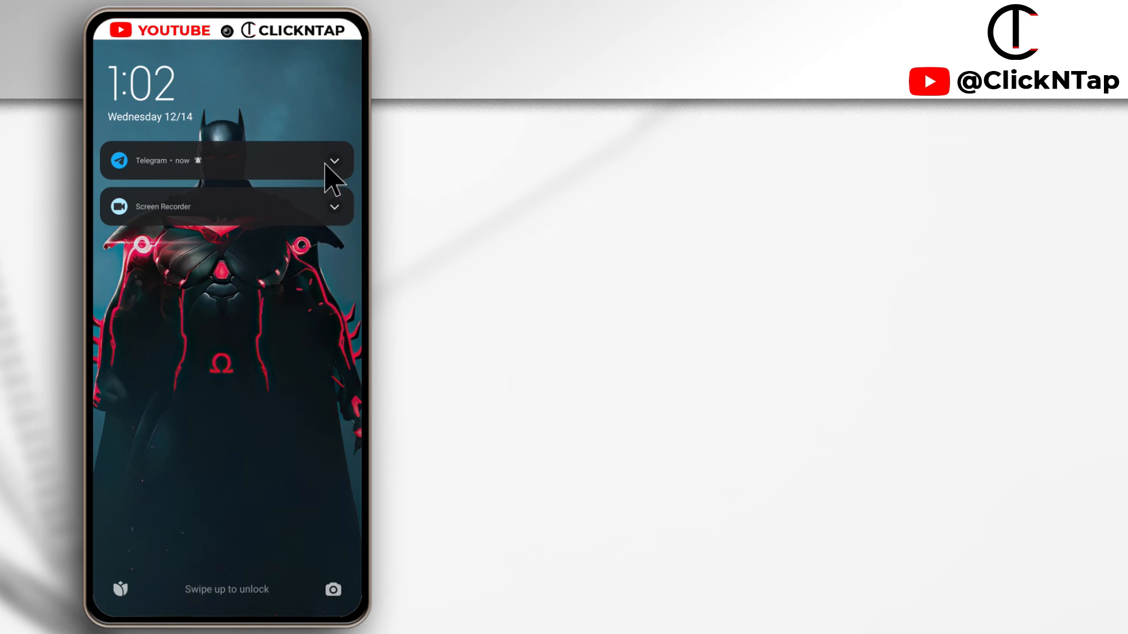
{"action": "mouse_move", "coordinate": [177, 180]}
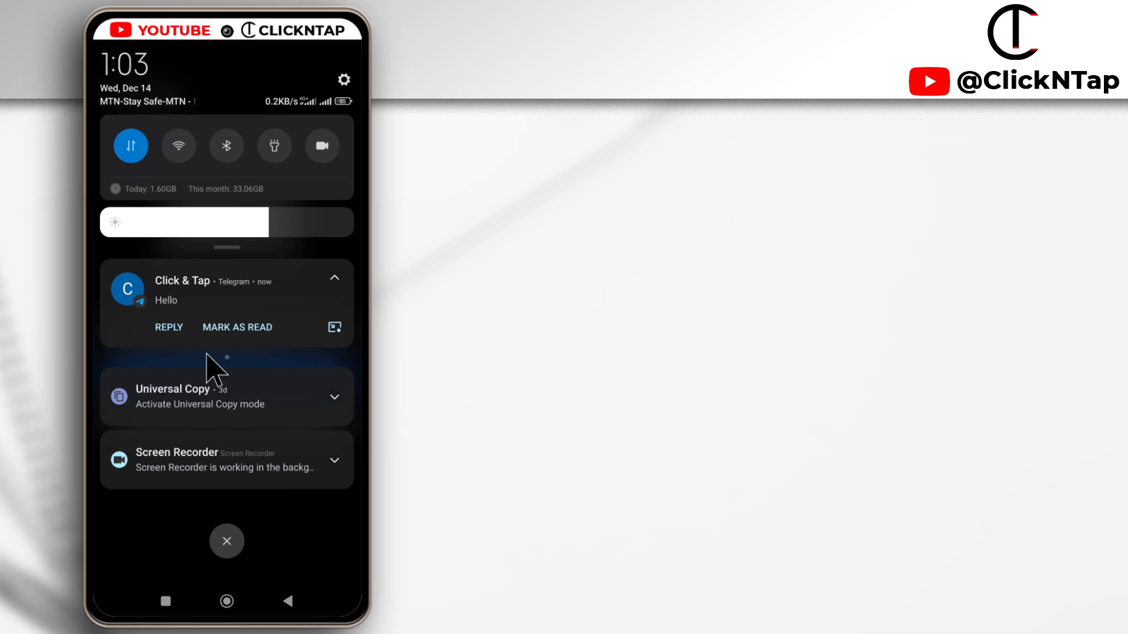
{"action": "mouse_move", "coordinate": [205, 391]}
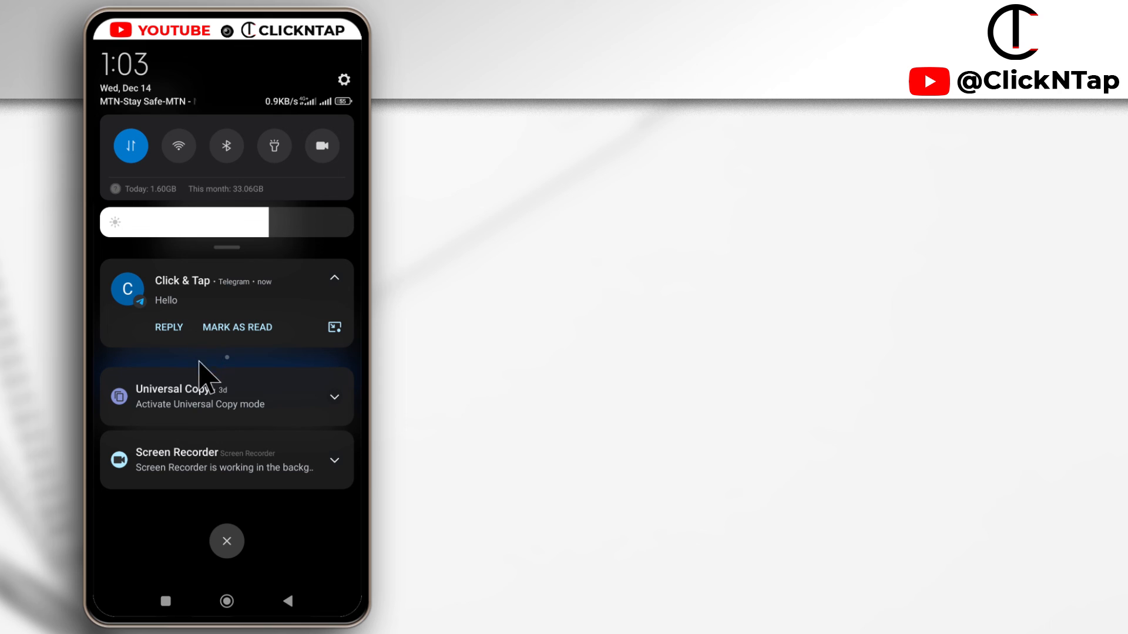
{"action": "mouse_move", "coordinate": [235, 367]}
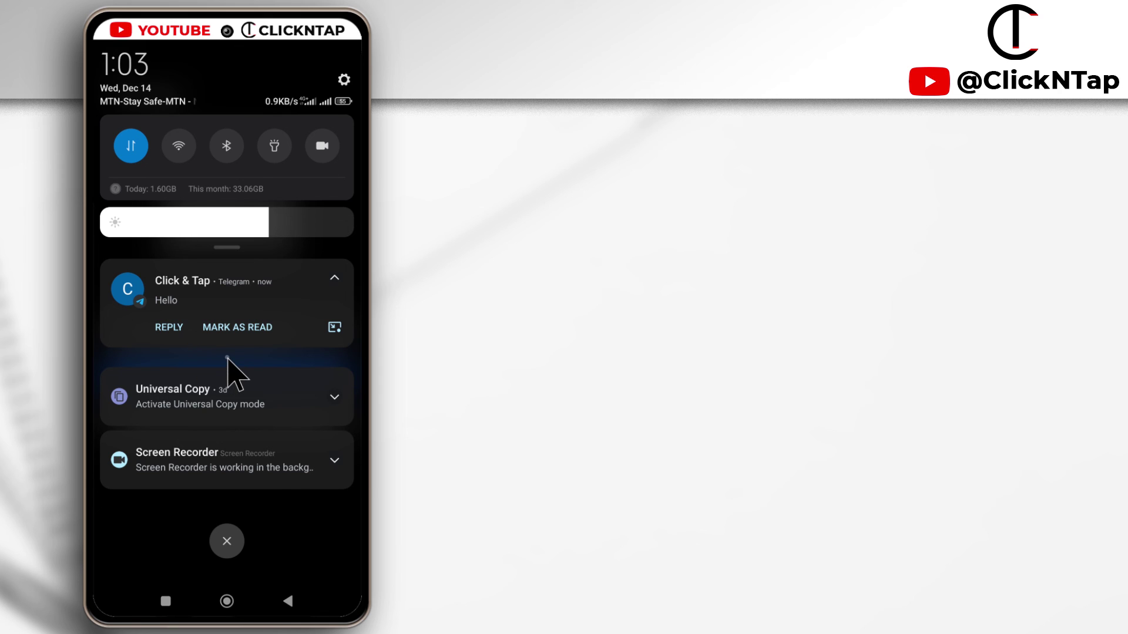